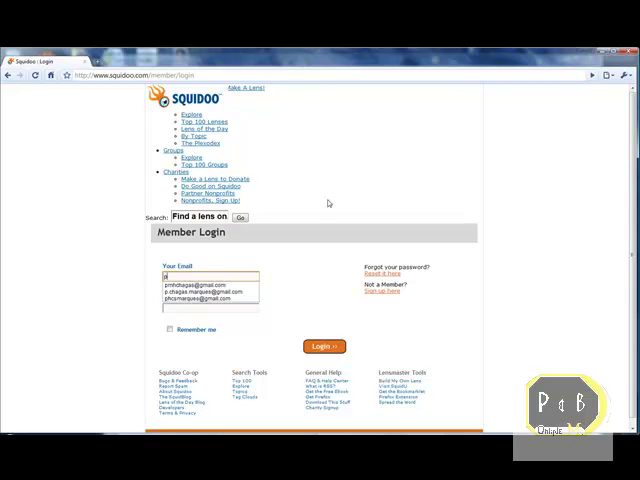
Step: Log in with the saved email and password to reach the Dashboard
click(210, 288)
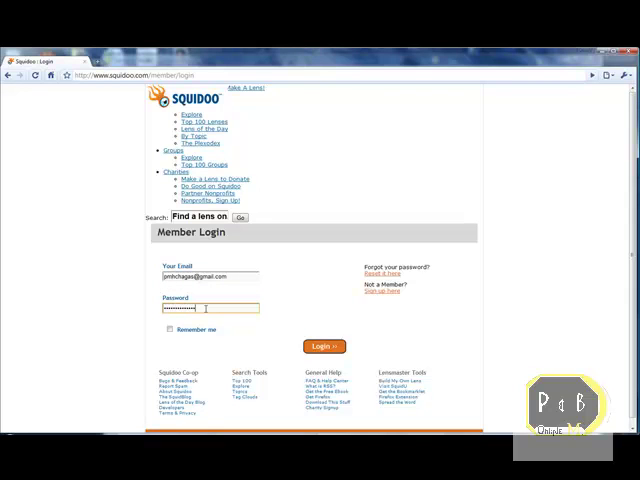
click(322, 346)
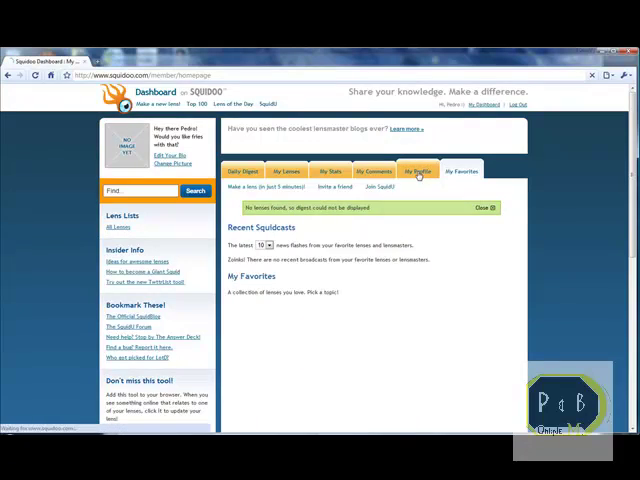
Step: Switch the Dashboard to My Profile showing personal info and More About Me
click(418, 172)
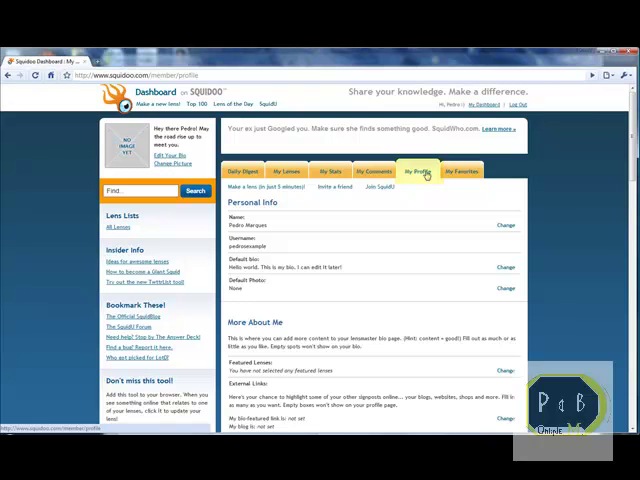
mouse_move(510, 288)
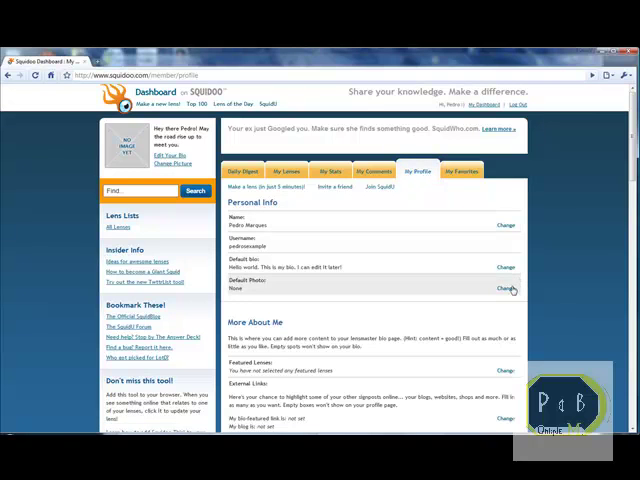
Step: Upload a new headshot image from the computer as the profile's default photo
click(500, 288)
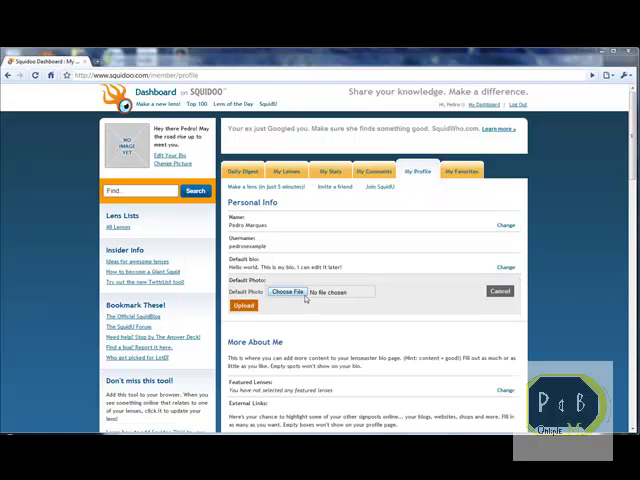
click(288, 292)
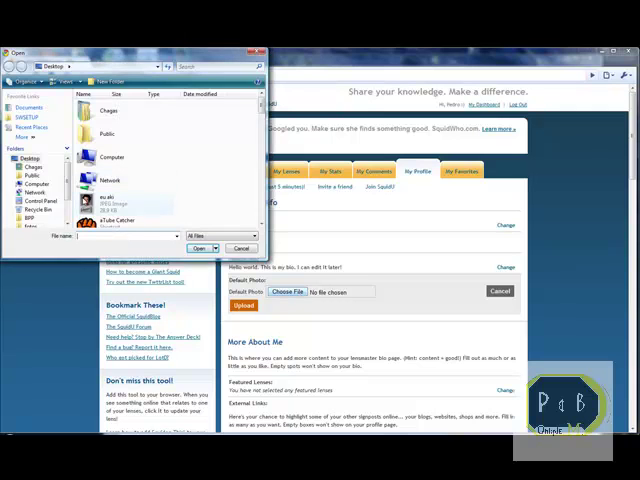
click(202, 248)
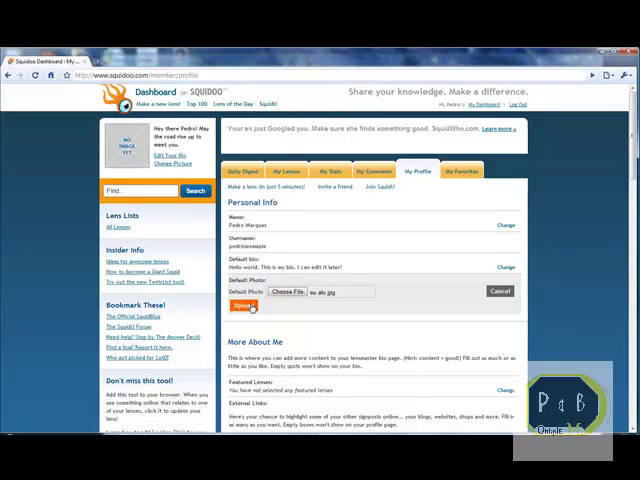
click(244, 304)
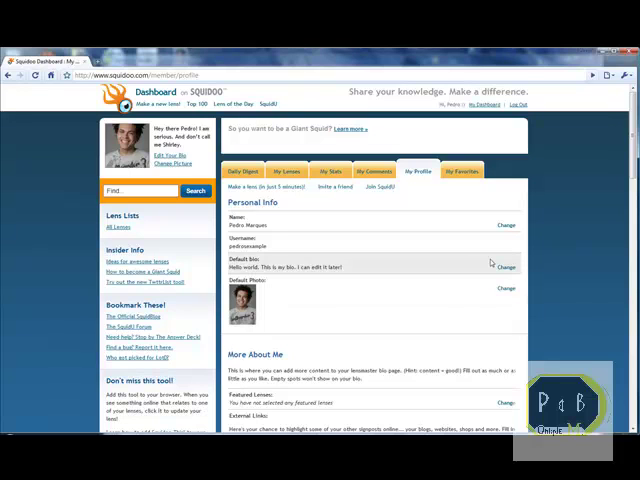
Step: Save a new default bio: Pedro M, industry expert assisting entrepreneurs earn income from home
click(506, 264)
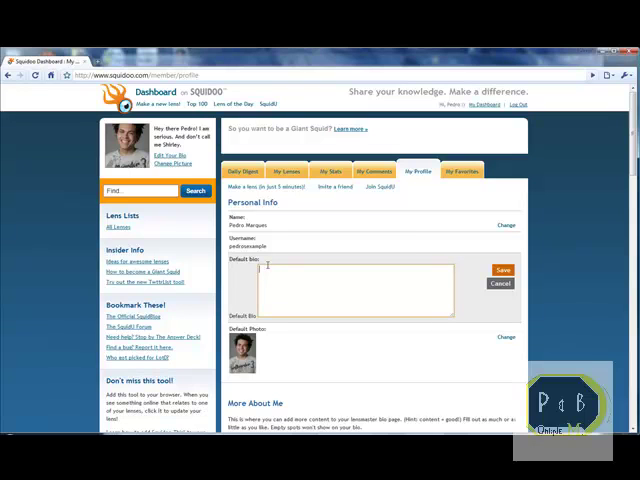
text(Pedro Marques is an)
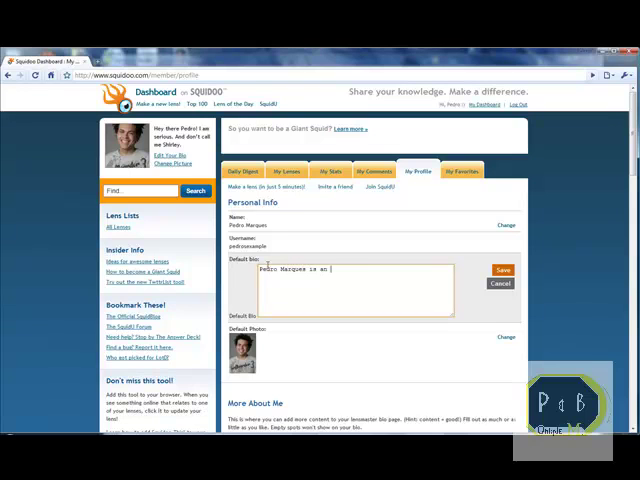
text(industry)
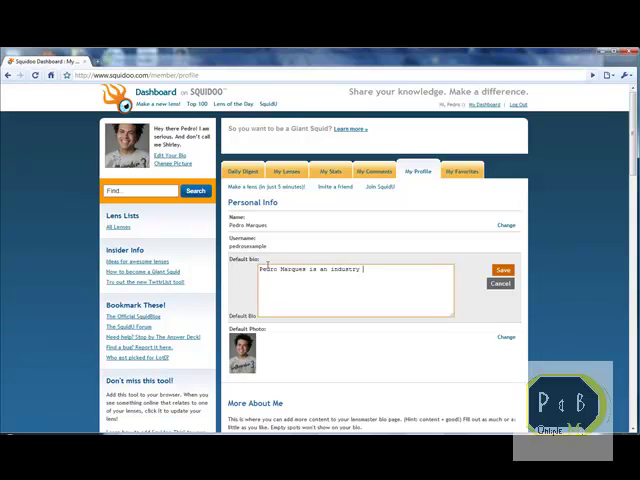
text(expert)
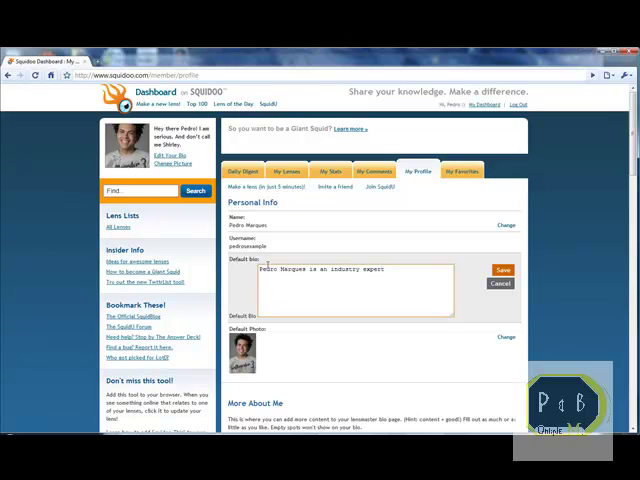
text(assisting)
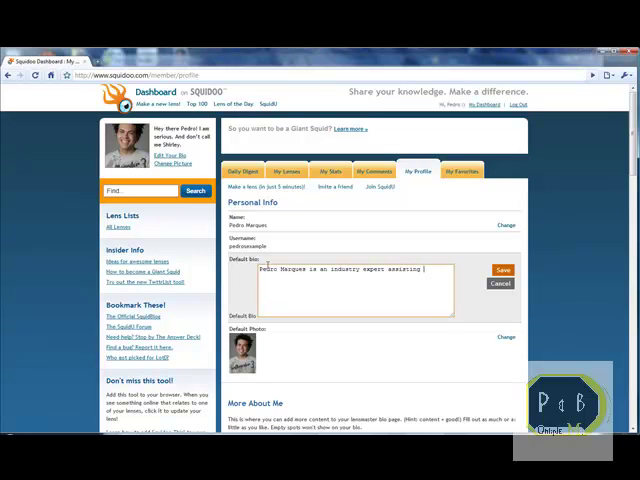
text(entrepreneurs in achieving a multiple six)
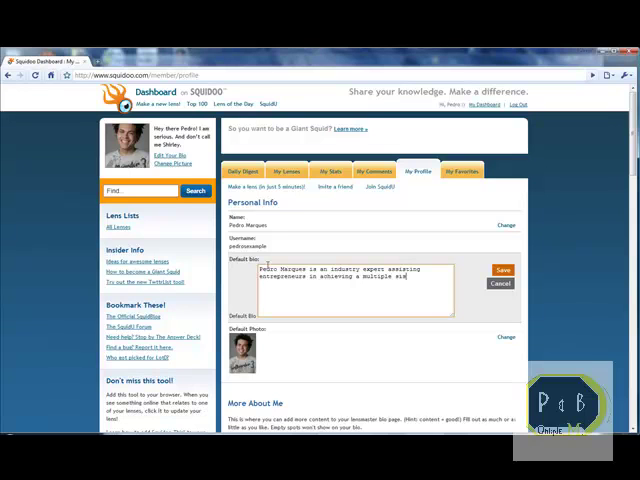
text(figure income)
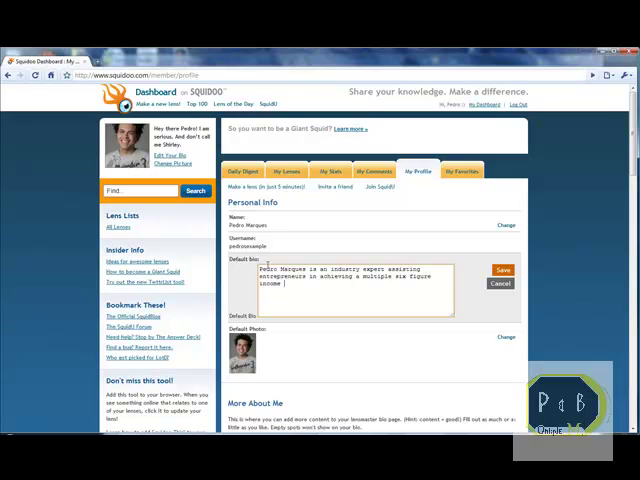
text(from ho)
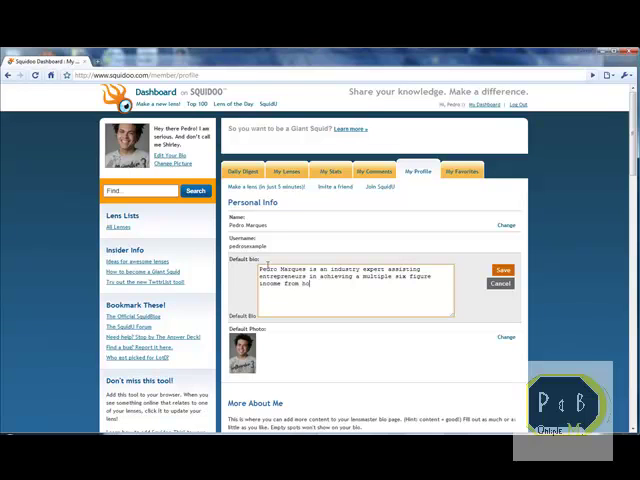
text(home)
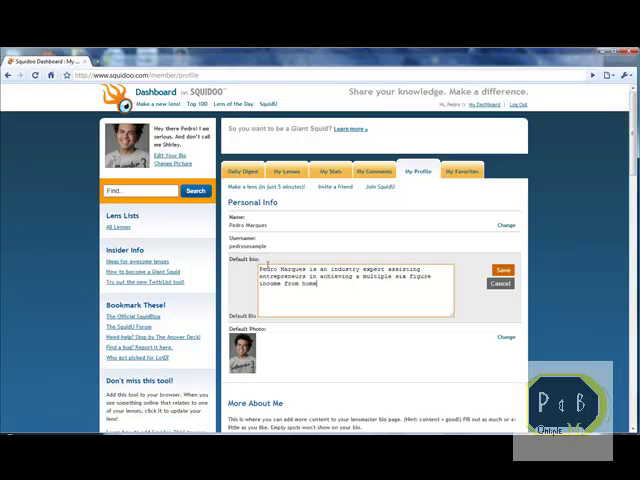
click(502, 270)
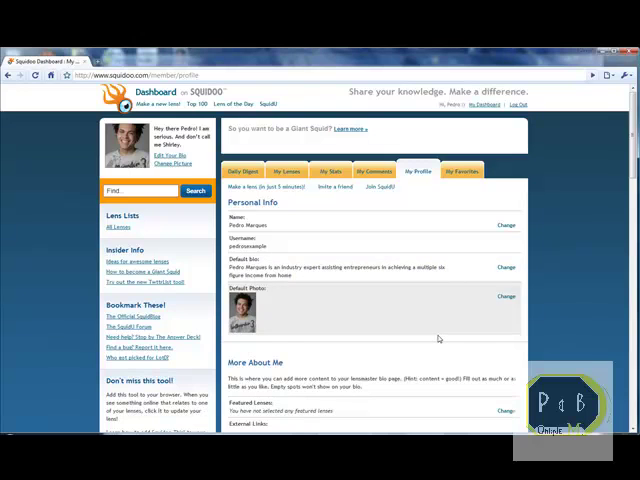
scroll(down, 3)
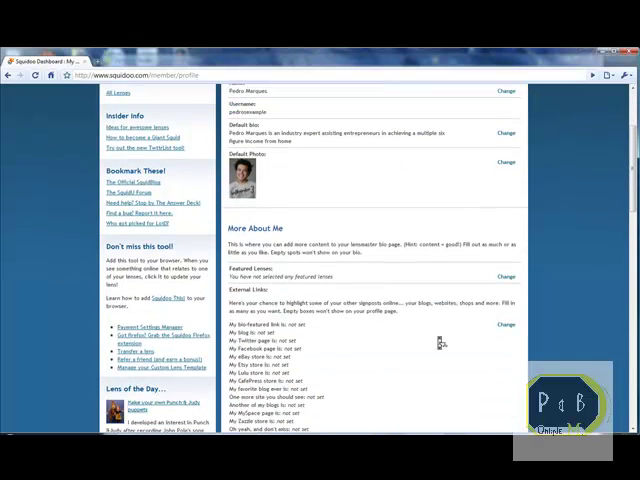
scroll(down, 3)
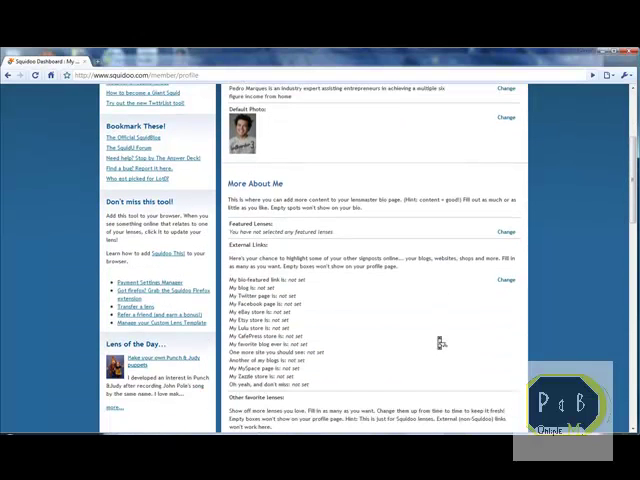
scroll(down, 3)
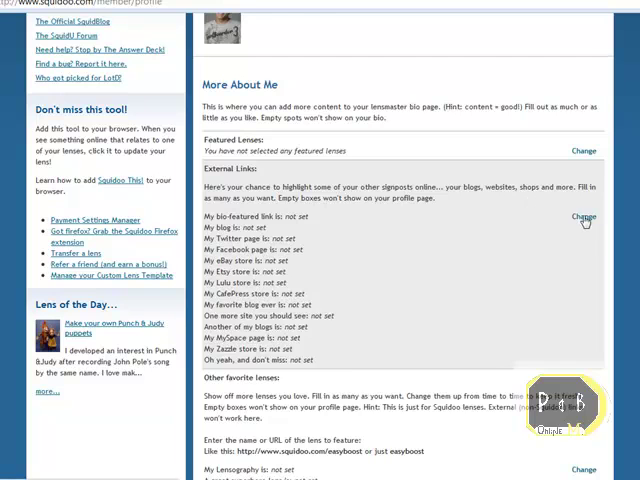
click(584, 216)
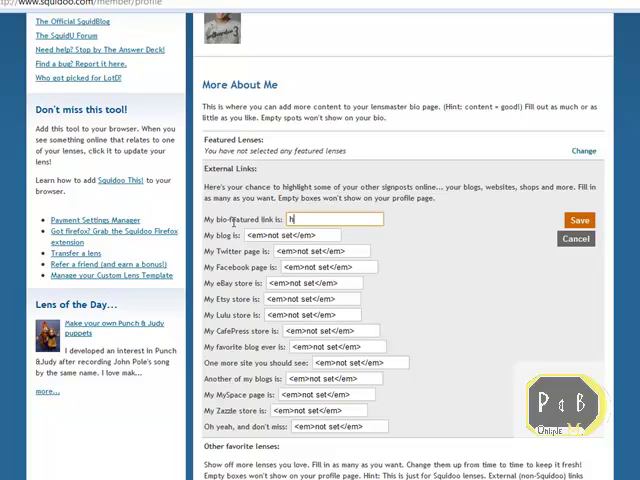
text(http)
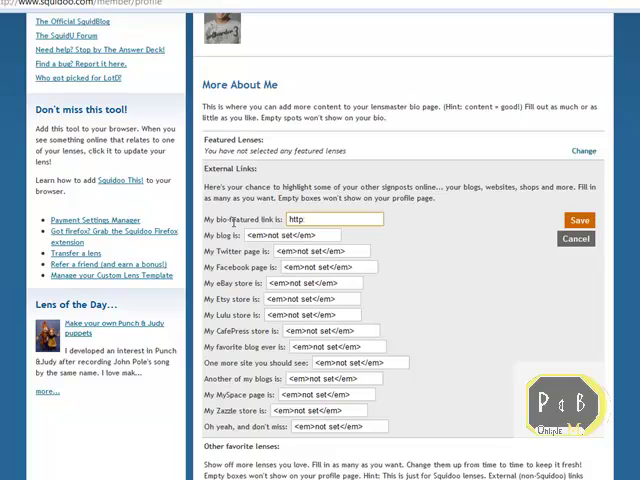
text(/blog)
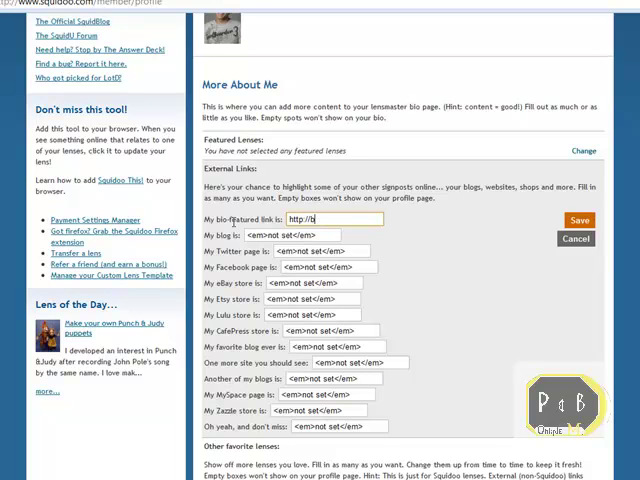
text(myblog)
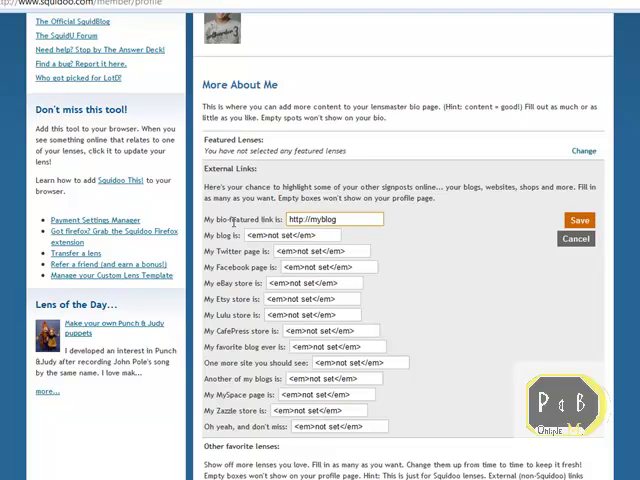
text(.com)
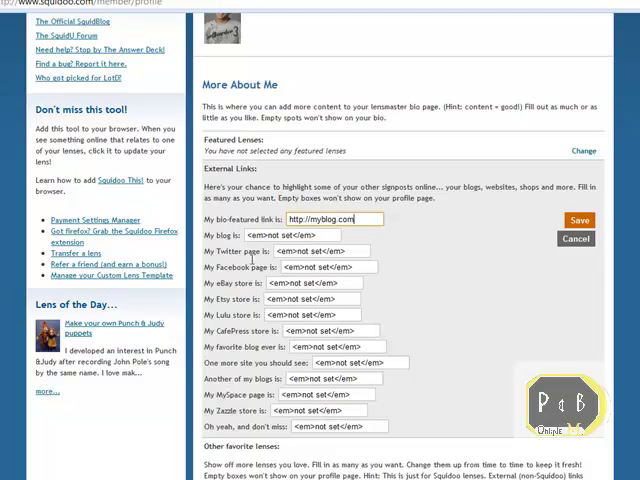
scroll(down, 3)
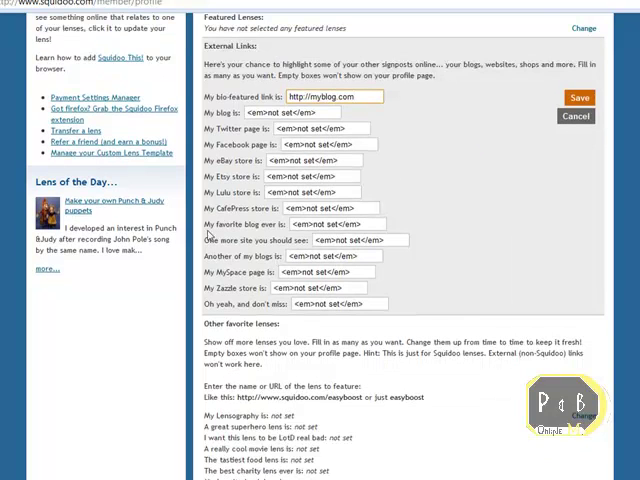
mouse_move(204, 228)
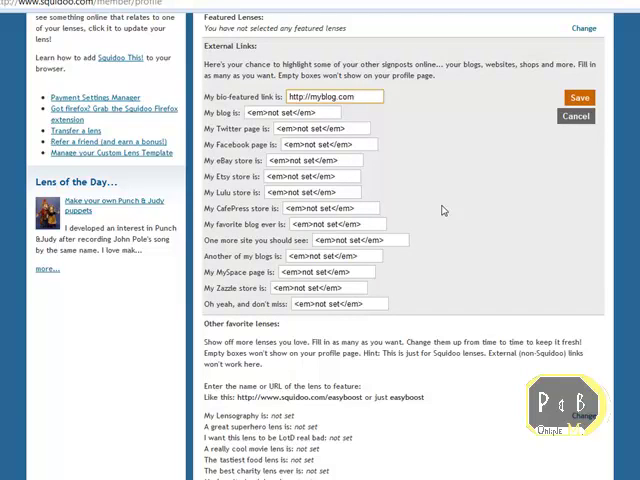
scroll(down, 3)
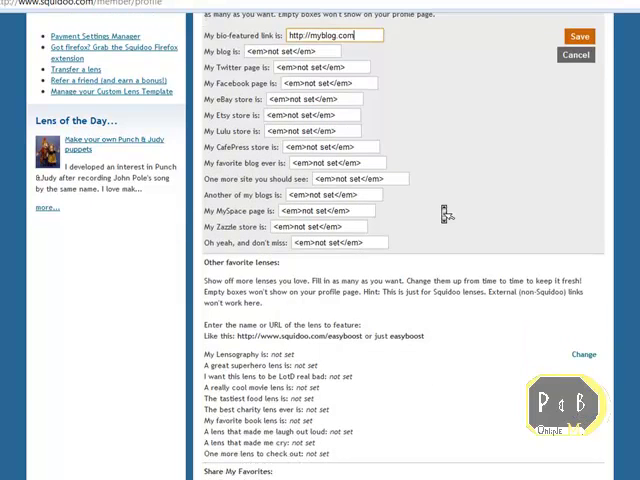
mouse_move(444, 210)
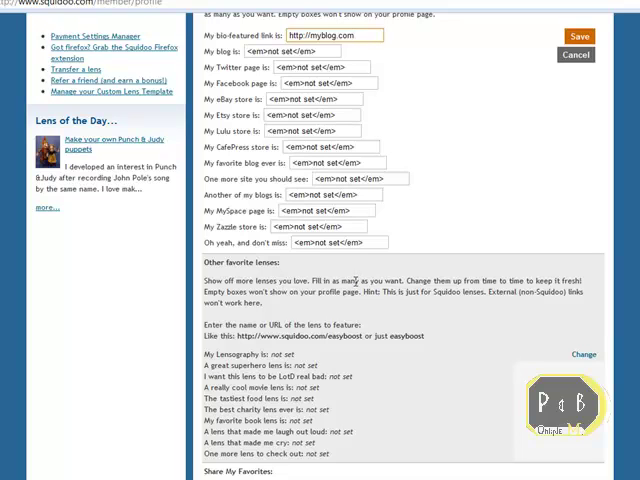
mouse_move(358, 304)
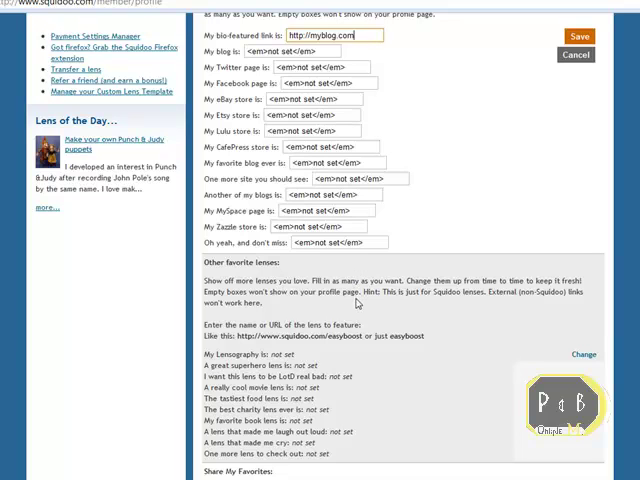
scroll(down, 3)
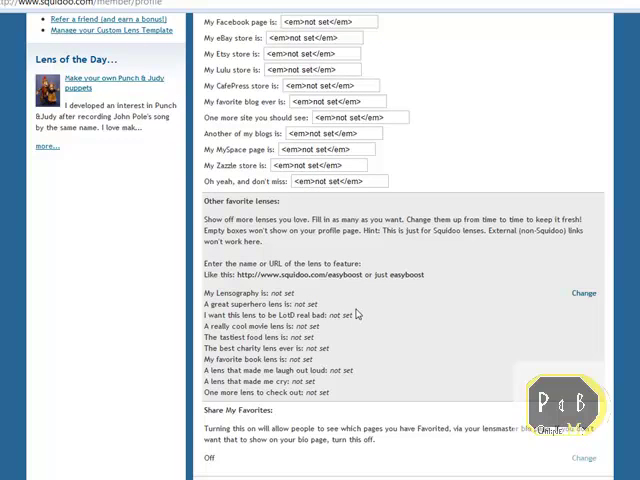
scroll(down, 3)
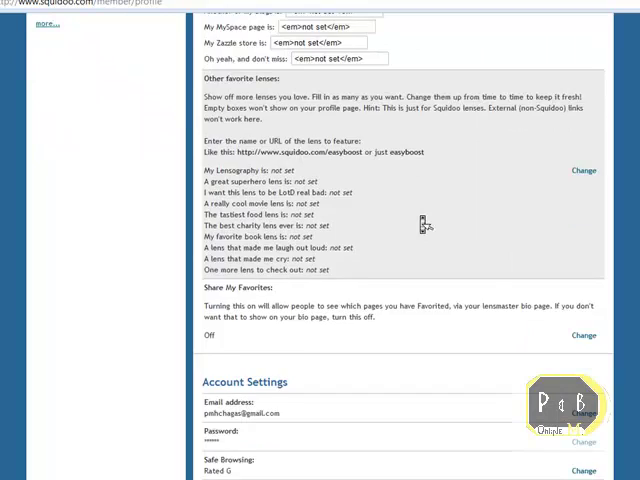
scroll(down, 3)
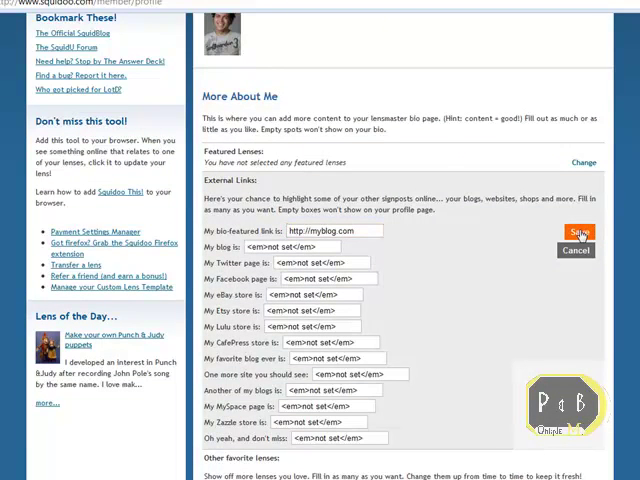
click(580, 232)
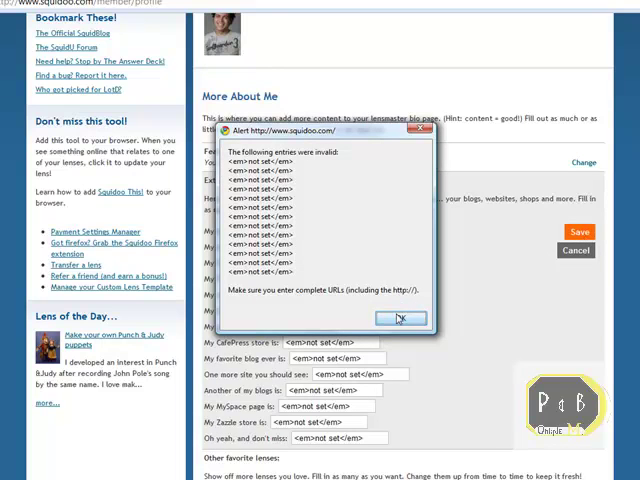
click(400, 320)
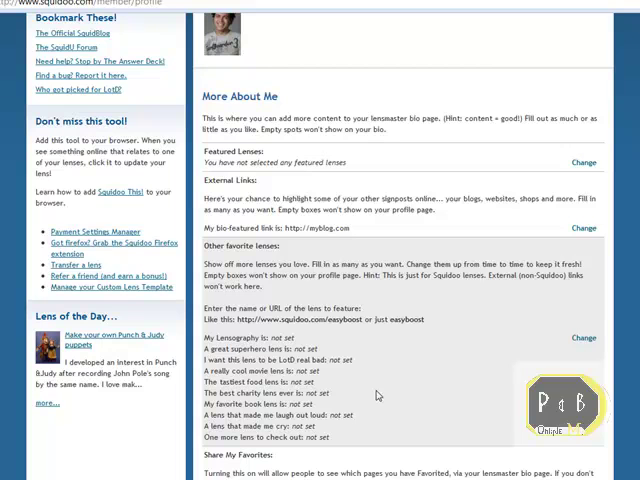
scroll(down, 3)
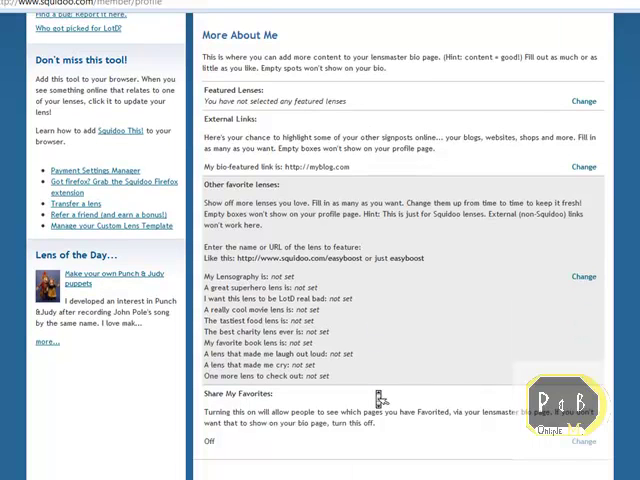
scroll(up, 3)
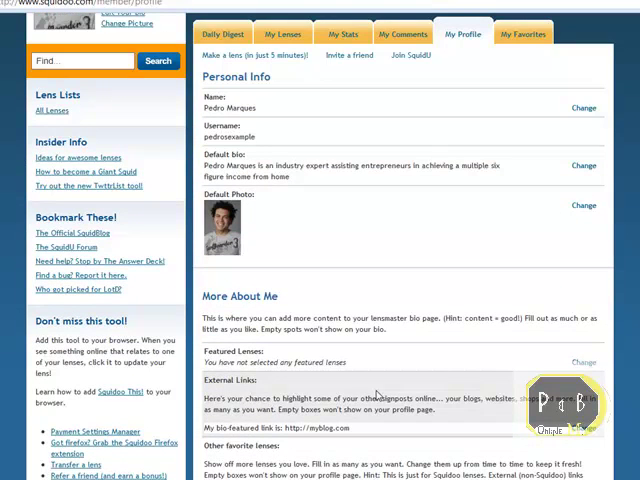
scroll(up, 3)
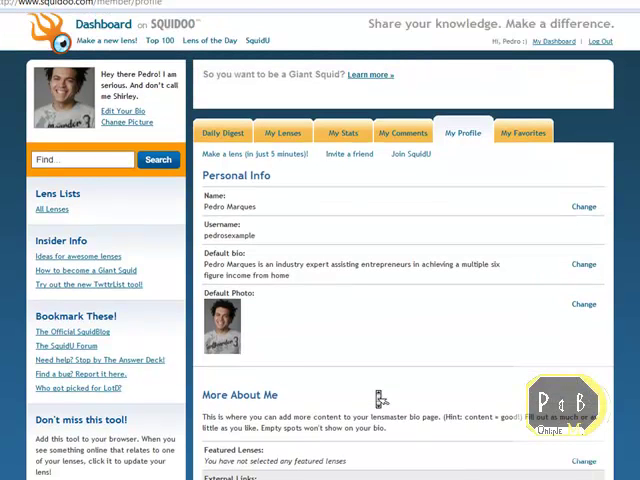
mouse_move(378, 396)
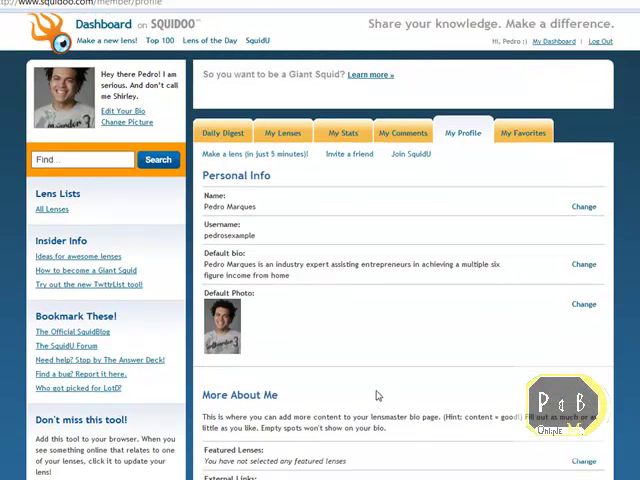
mouse_move(378, 396)
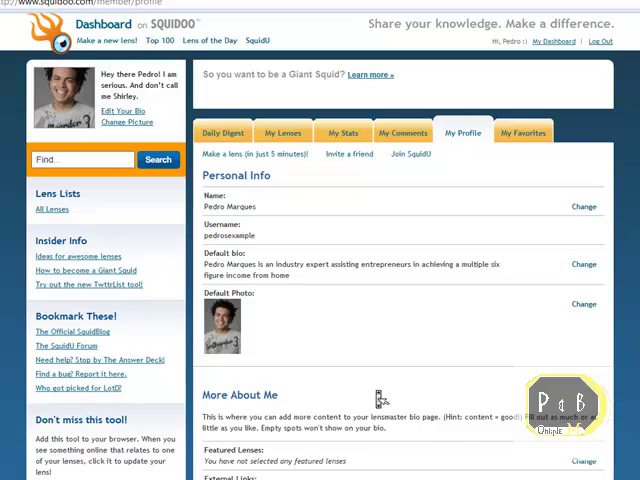
scroll(down, 3)
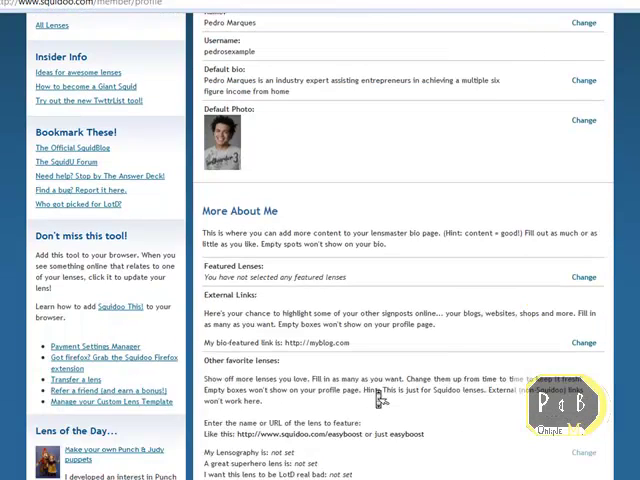
scroll(down, 3)
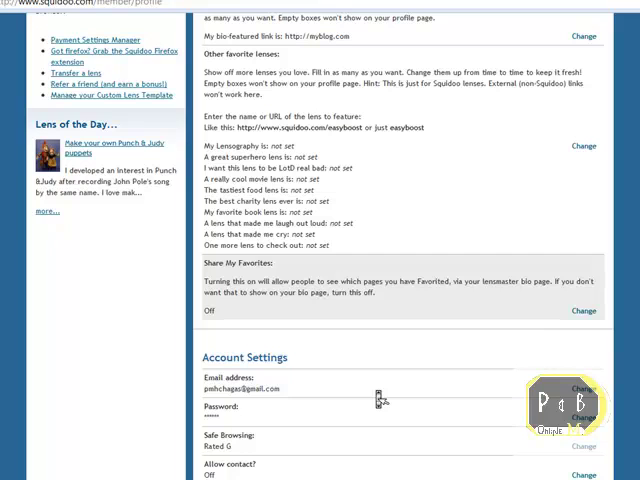
scroll(up, 3)
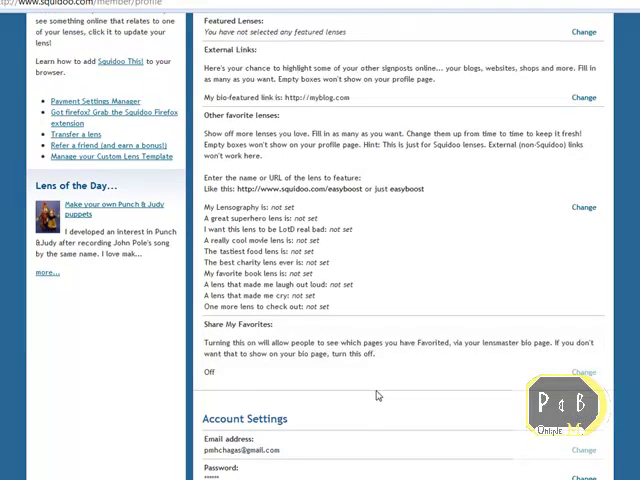
scroll(down, 3)
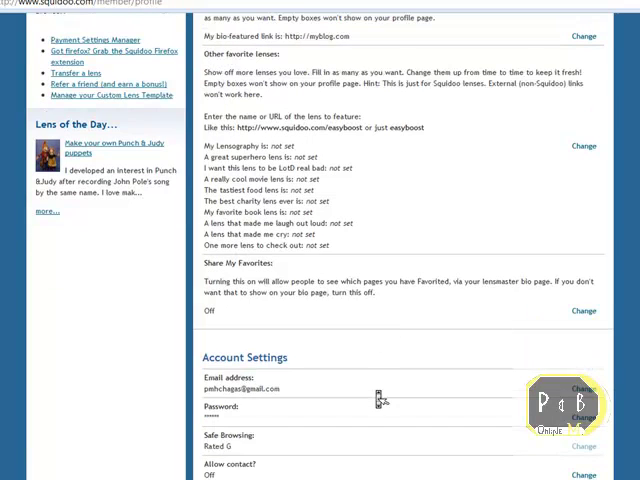
scroll(down, 3)
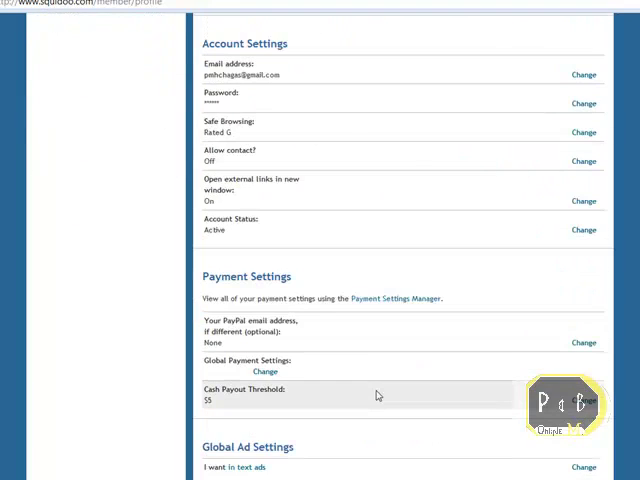
scroll(down, 3)
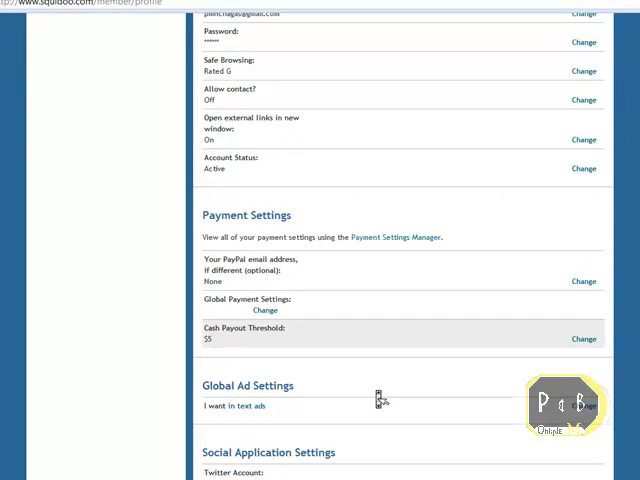
scroll(down, 3)
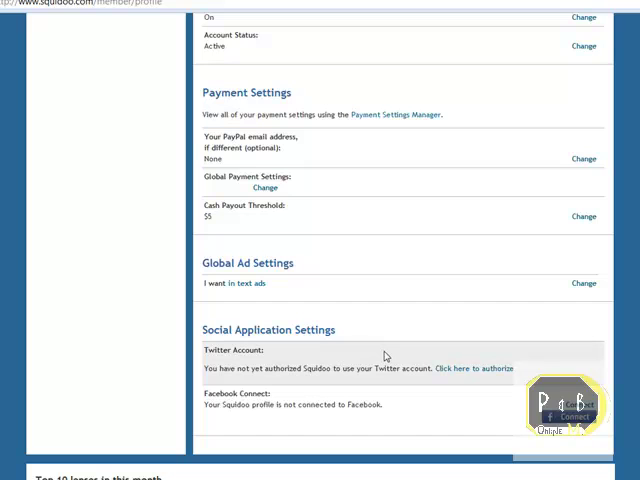
mouse_move(436, 396)
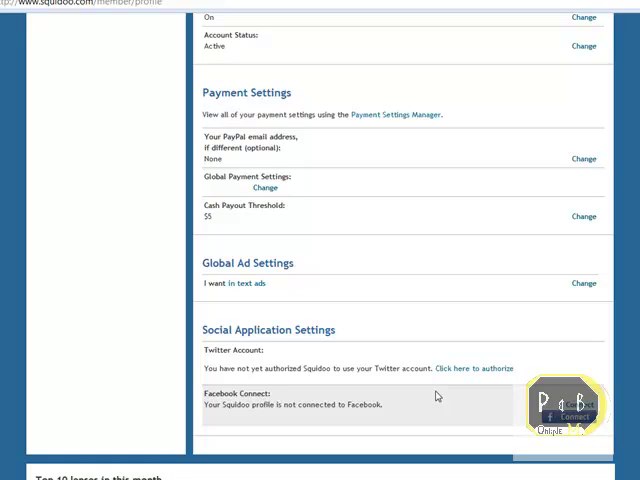
mouse_move(448, 388)
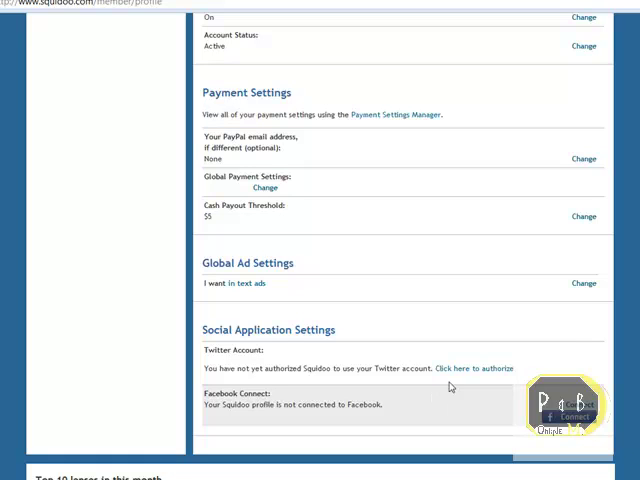
scroll(up, 3)
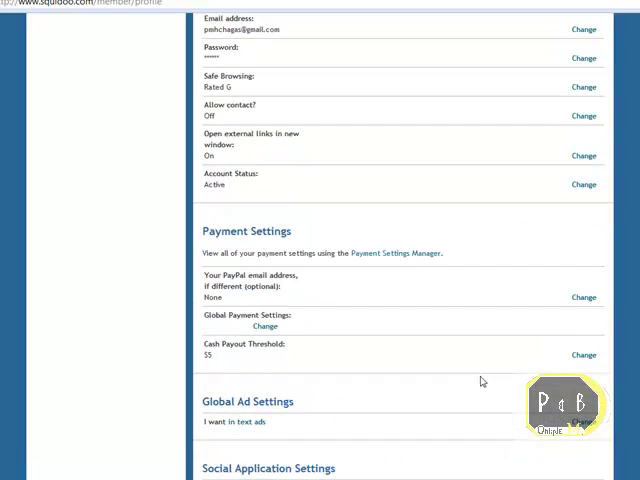
scroll(up, 3)
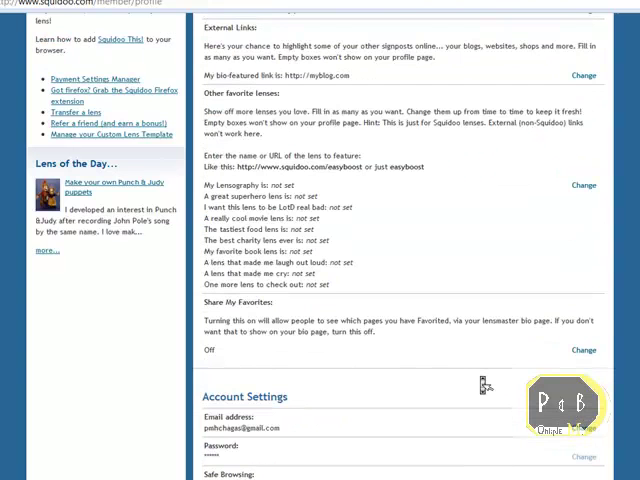
scroll(up, 3)
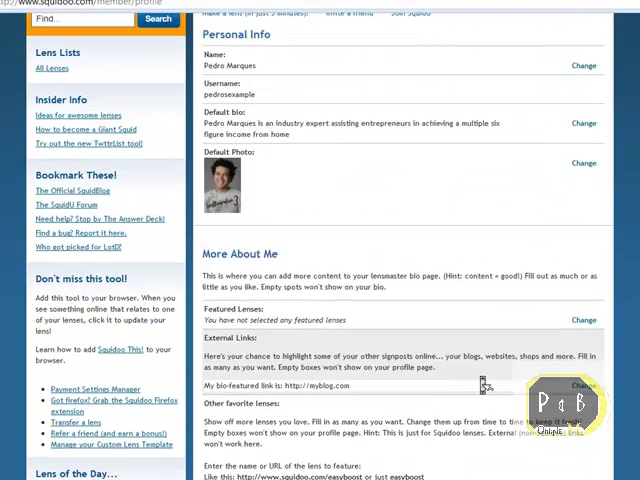
scroll(up, 3)
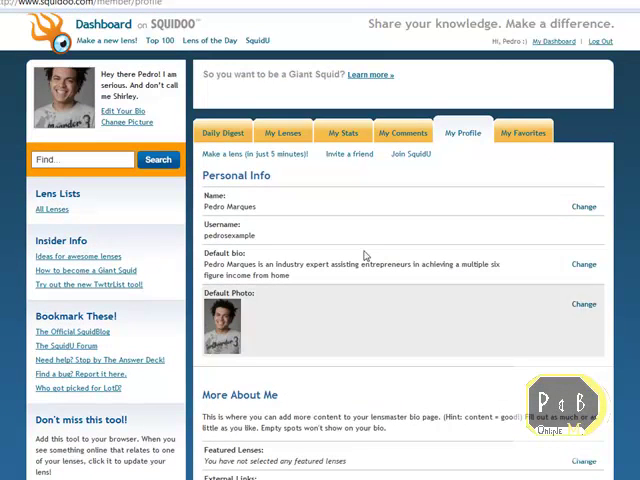